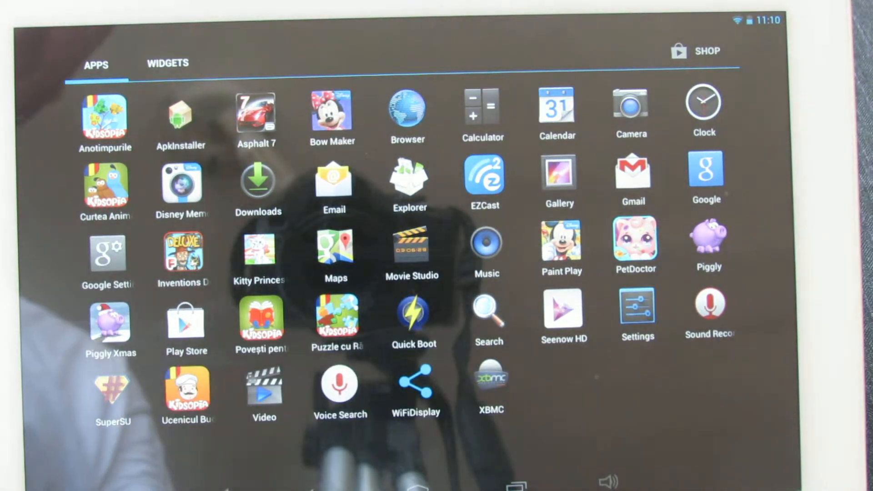
# Check the tablet's Settings, looking through Bluetooth and mobile data usage
pyautogui.click(167, 64)
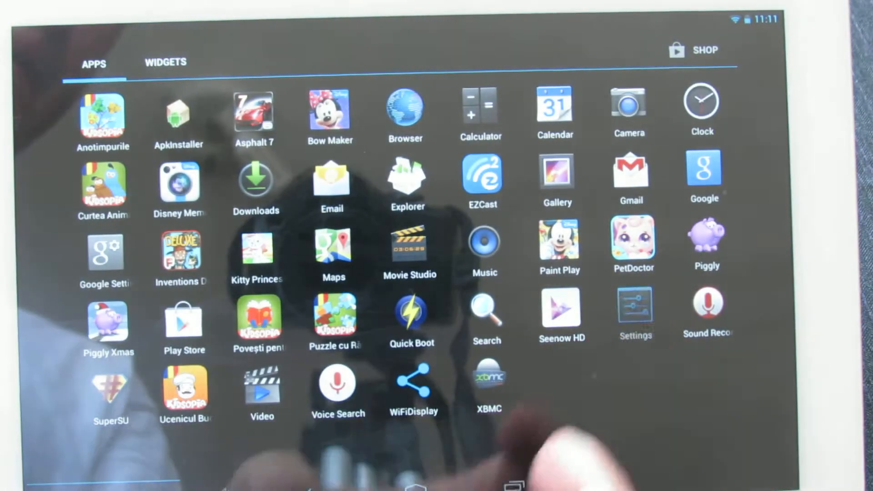
pyautogui.click(635, 314)
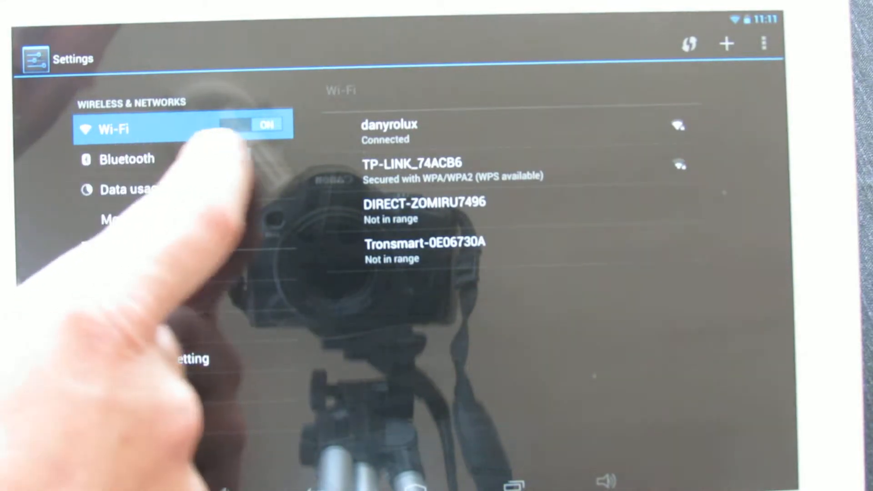
pyautogui.click(127, 158)
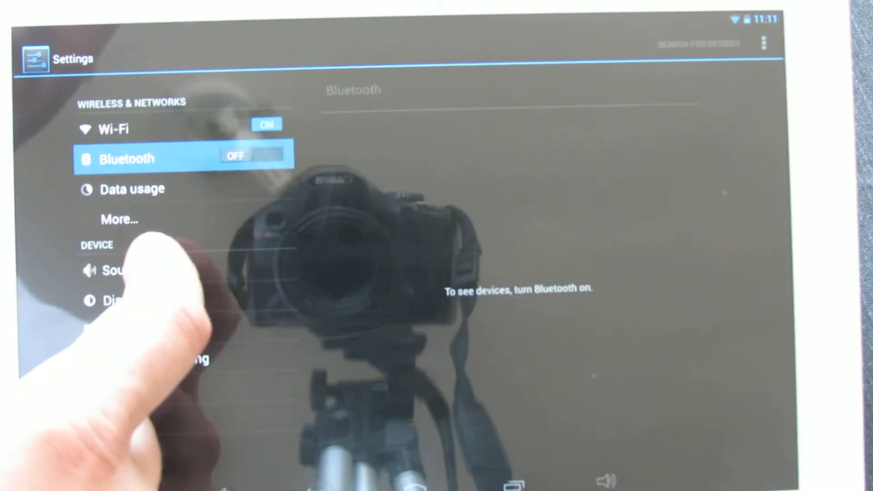
pyautogui.click(134, 189)
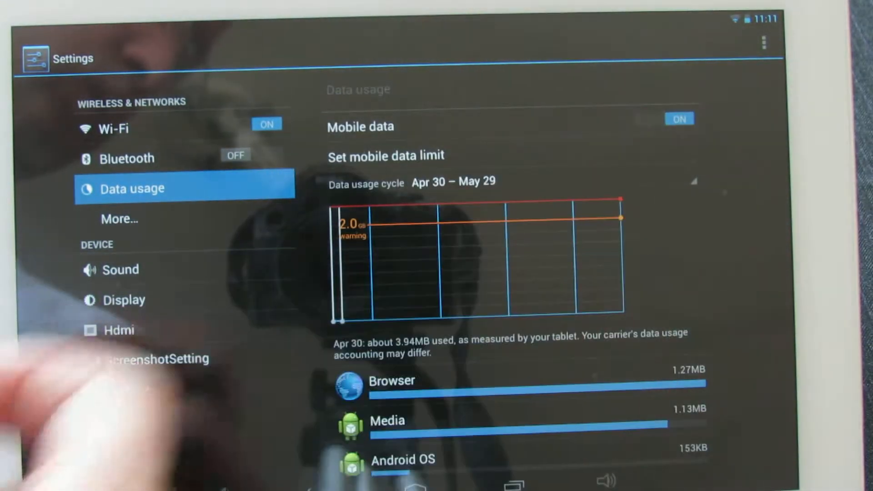
pyautogui.scroll(-3)
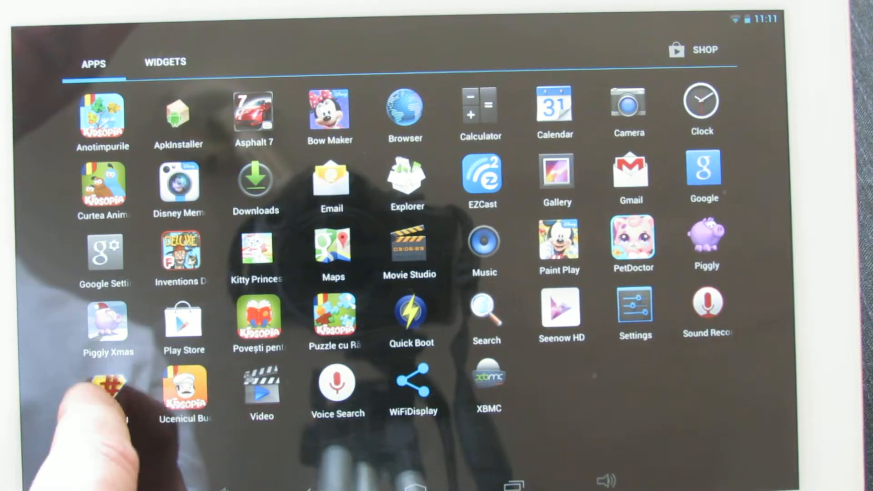
# Install PPP Widget from its Google Play Store page
pyautogui.click(410, 312)
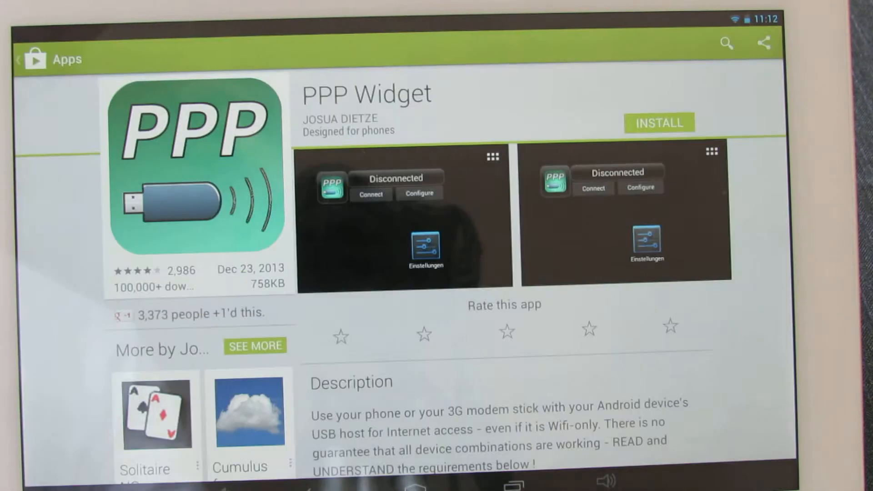
pyautogui.click(658, 123)
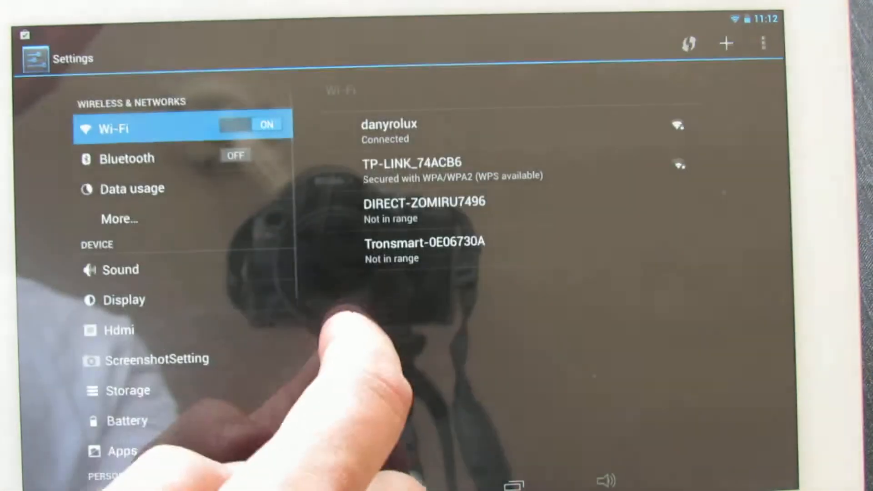
# Place the PPP Widget from the Widgets list onto an empty spot on the home screen
pyautogui.click(263, 125)
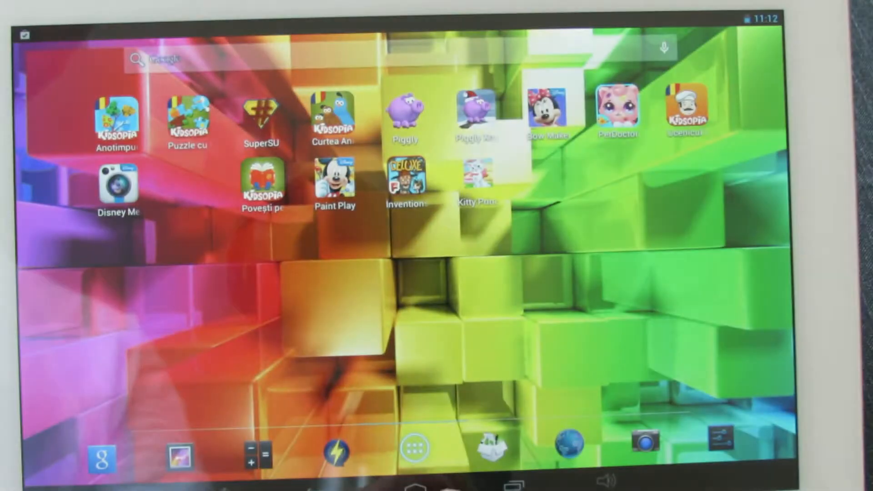
pyautogui.click(413, 455)
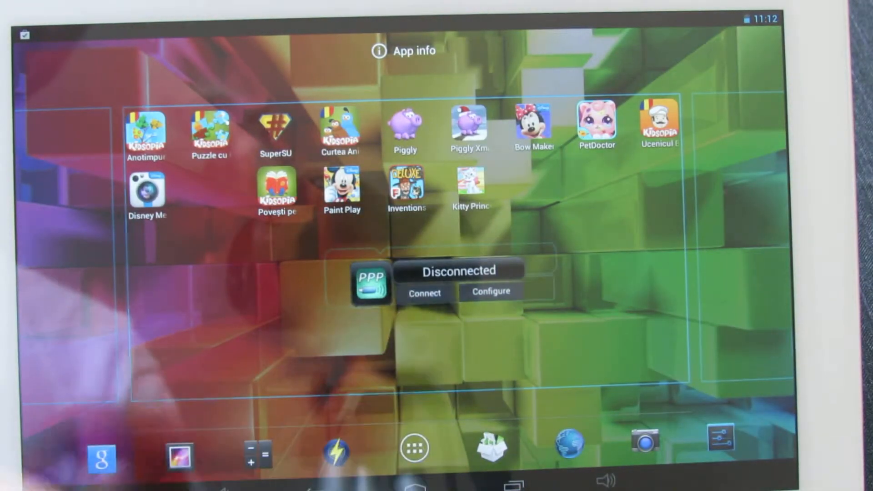
pyautogui.click(424, 291)
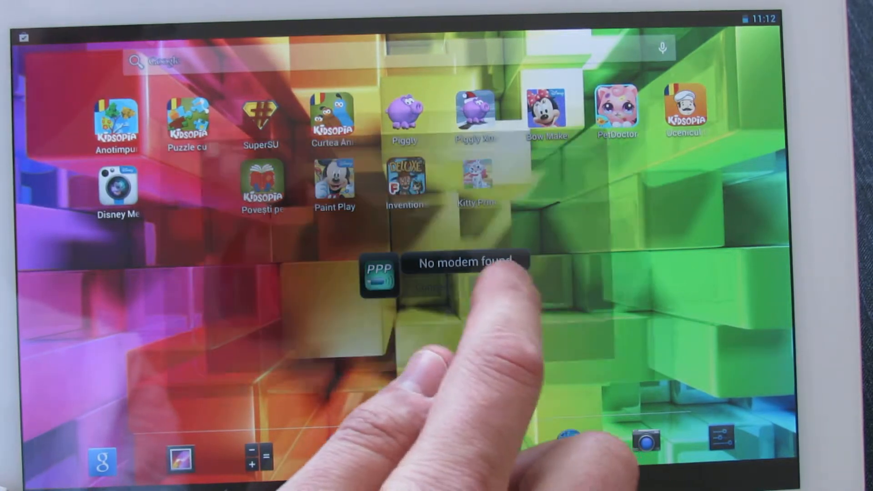
# Set the Access Point Name to 'int' and allow PPP Widget to use the USB modem
pyautogui.click(380, 275)
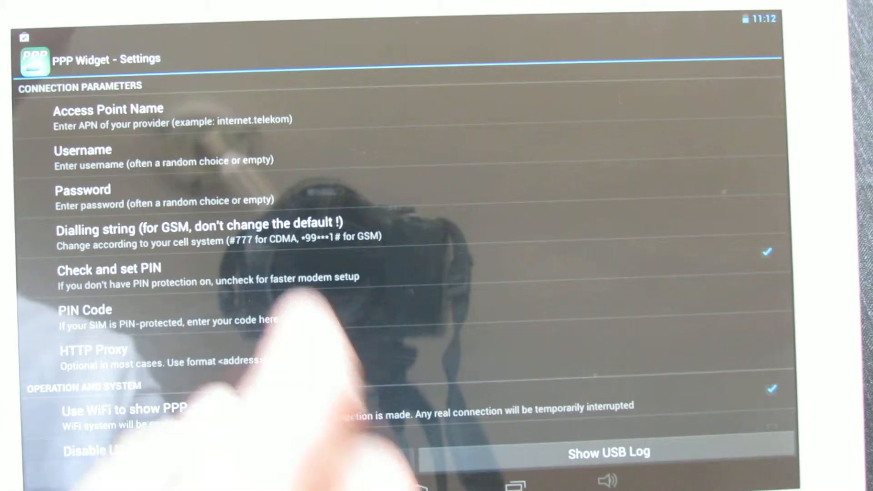
pyautogui.click(108, 109)
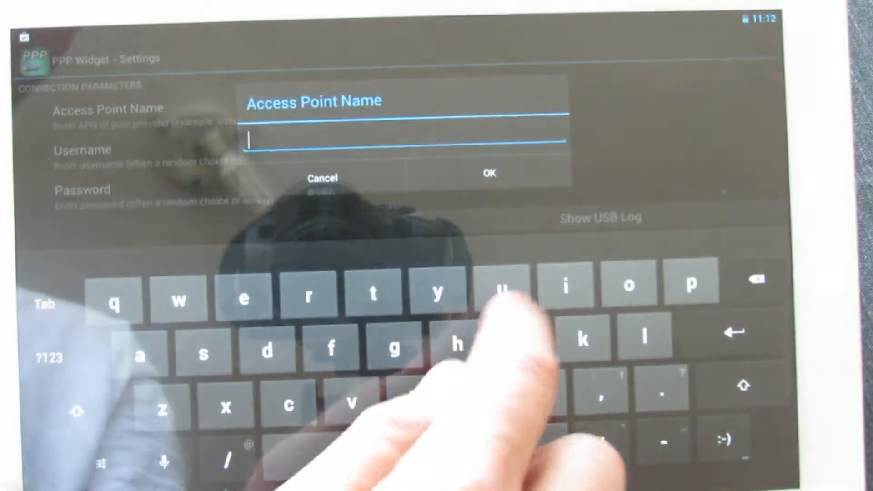
pyautogui.write('int')
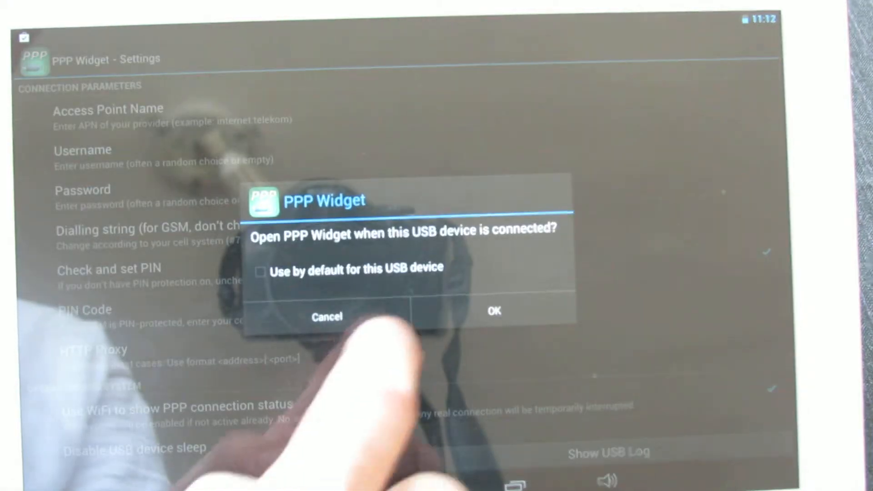
pyautogui.click(327, 316)
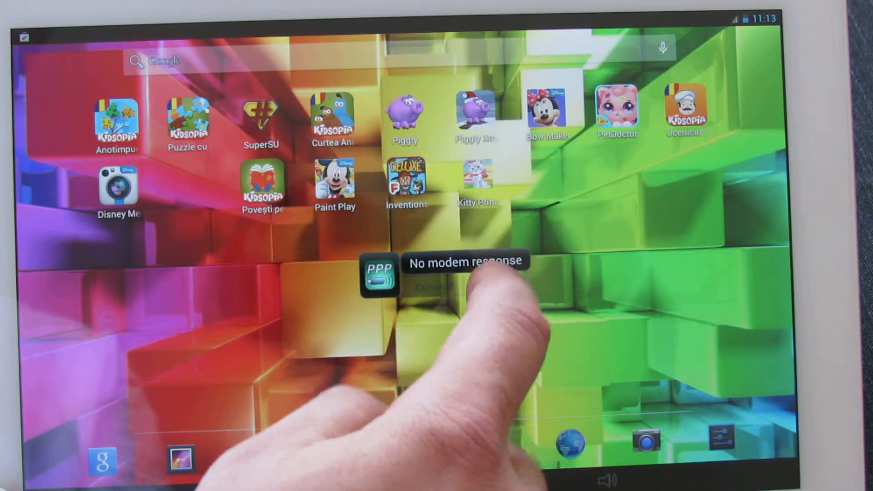
# Review the Operation and Device/Port Selection options, then return home showing Disconnected
pyautogui.click(380, 275)
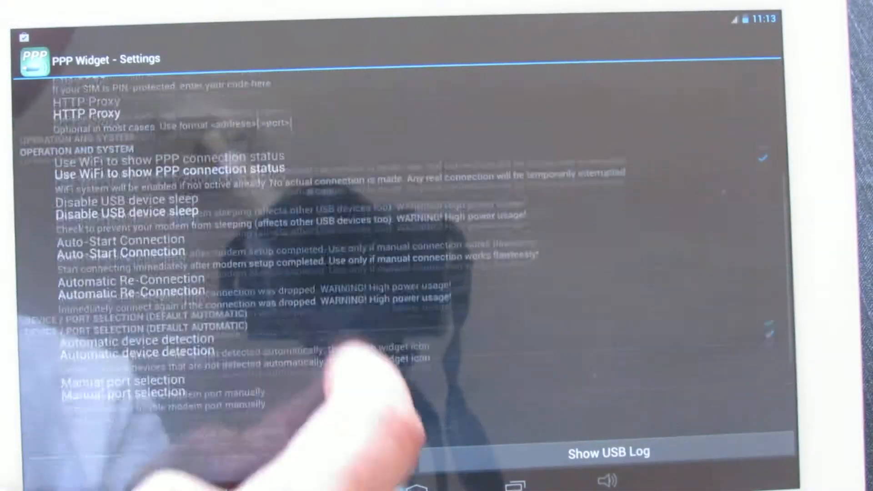
pyautogui.scroll(-3)
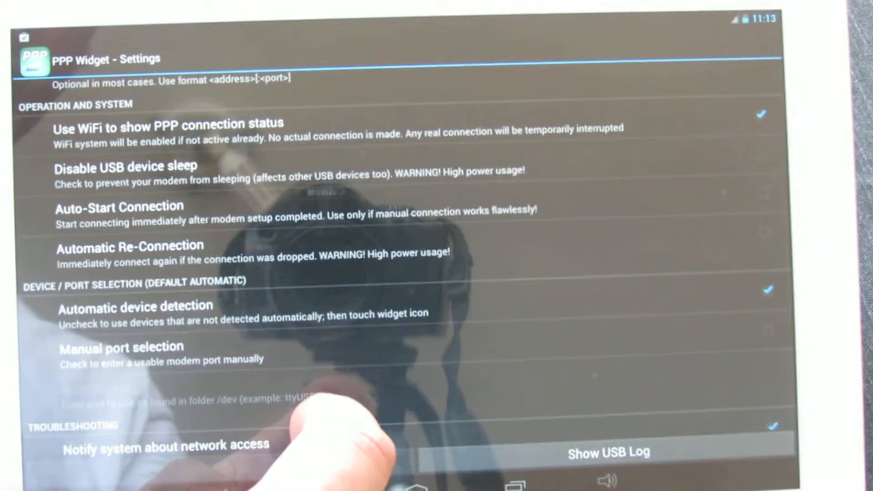
pyautogui.scroll(-3)
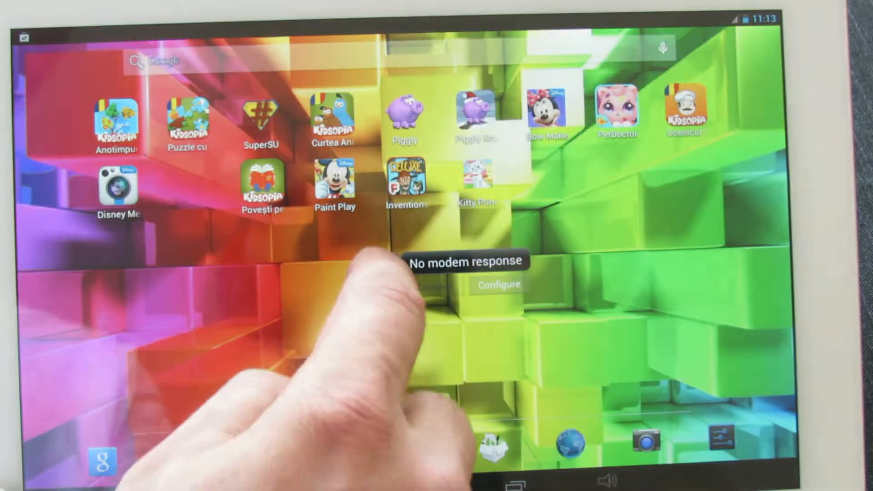
pyautogui.click(497, 284)
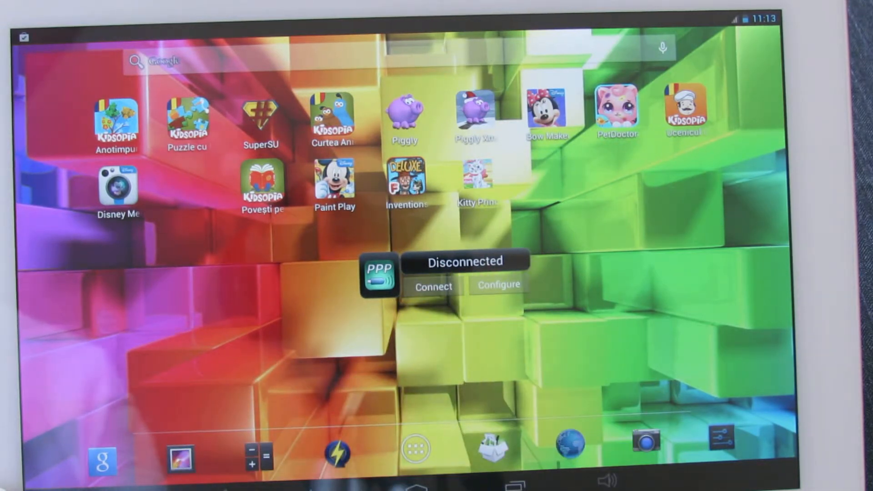
# Connect over 3G via the USB dongle, retrying until the widget shows Dialling out
pyautogui.click(432, 287)
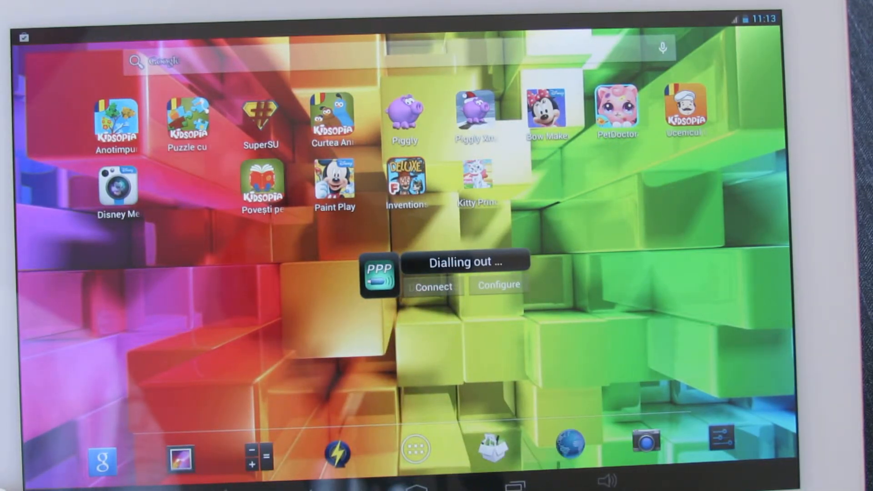
pyautogui.click(433, 286)
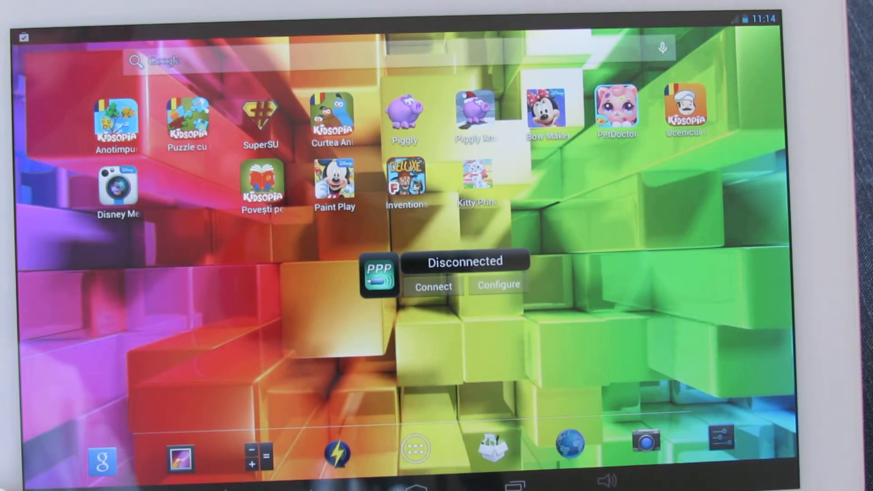
pyautogui.click(430, 287)
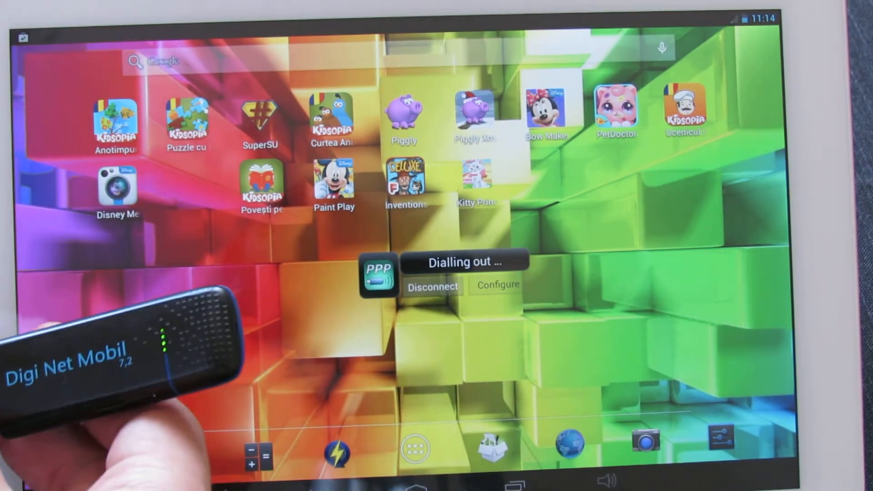